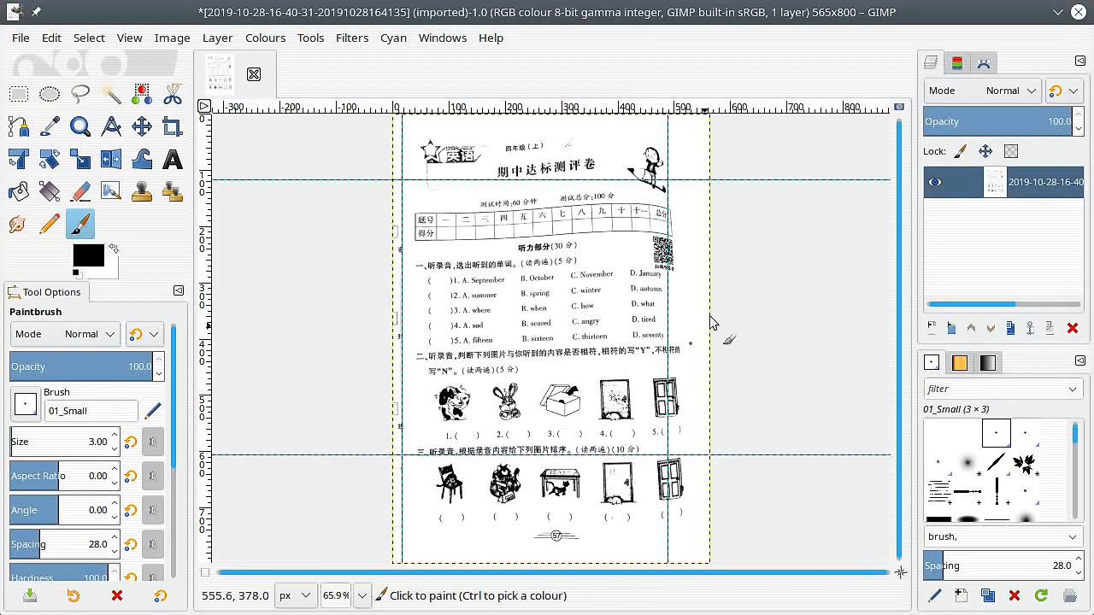
pyautogui.moveTo(829, 306)
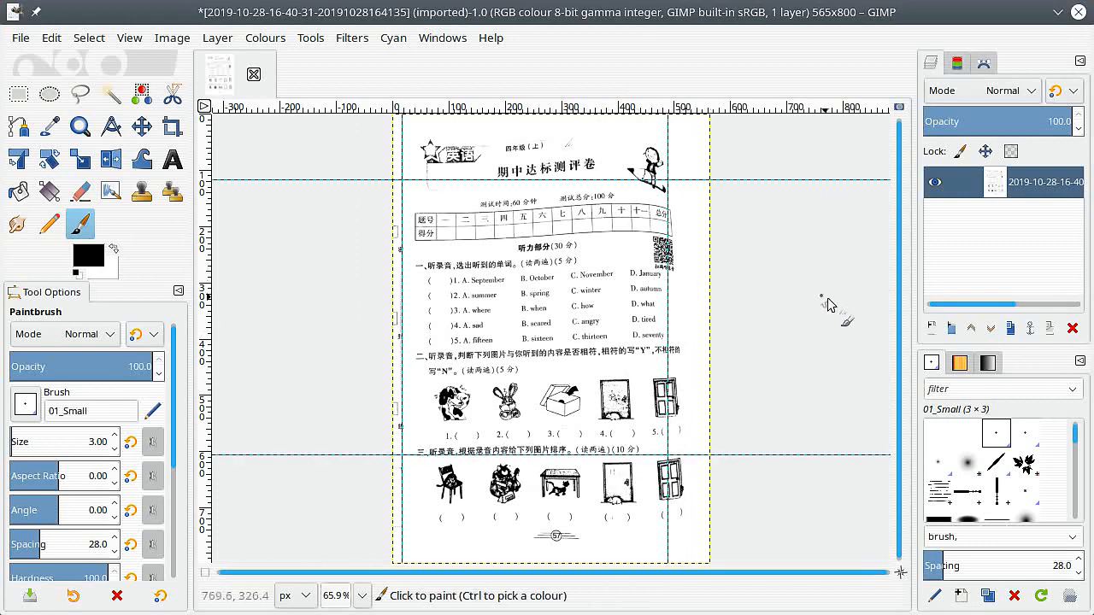
pyautogui.moveTo(18, 159)
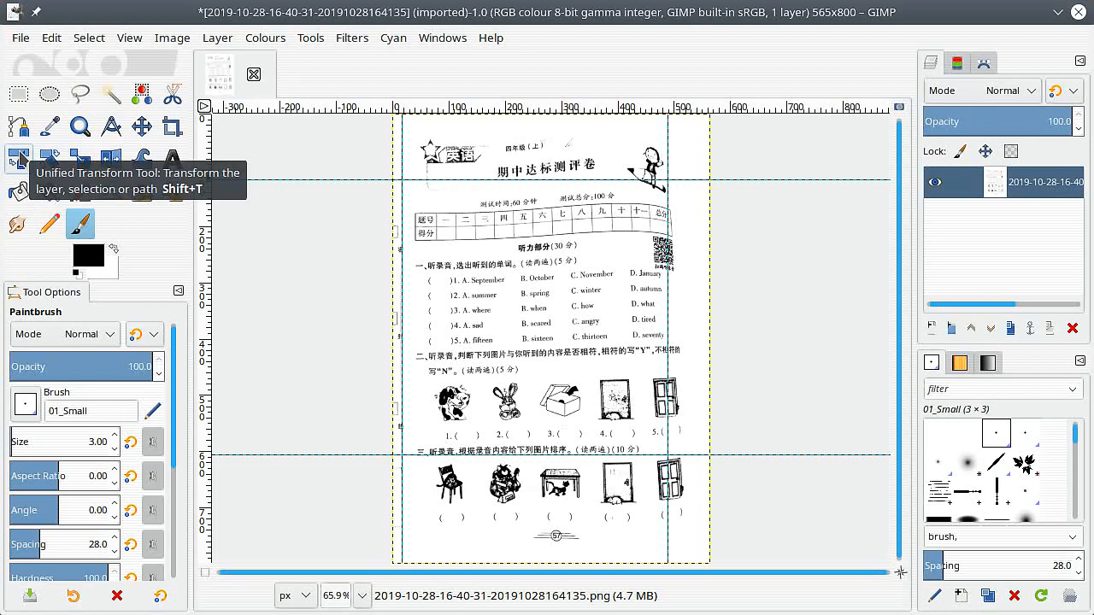
# Activate the Unified Transform tool on the scanned exam page.
pyautogui.click(18, 158)
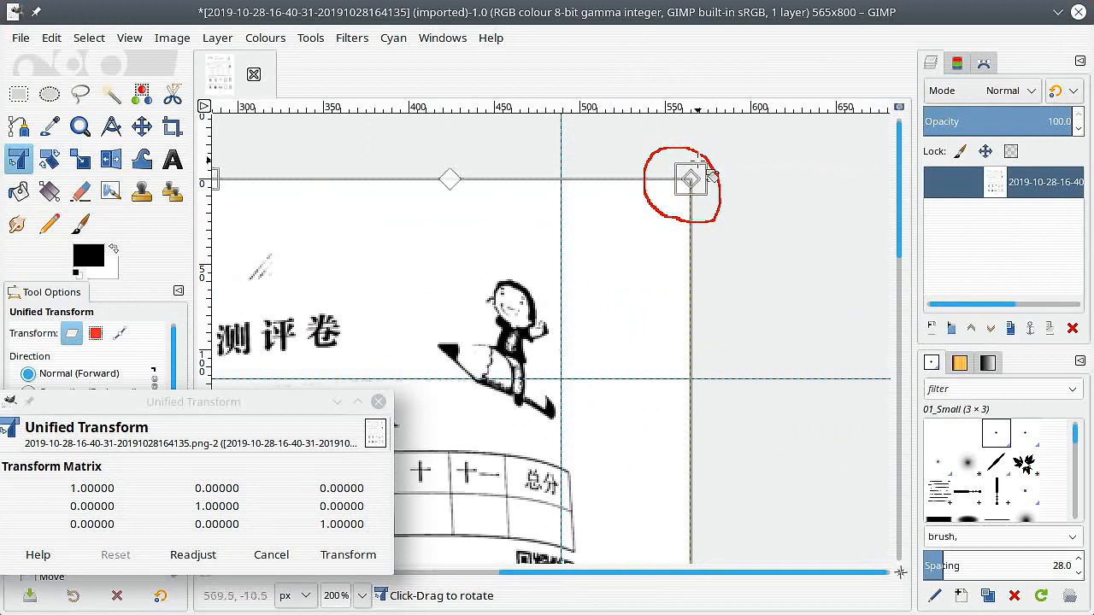
pyautogui.moveTo(727, 186)
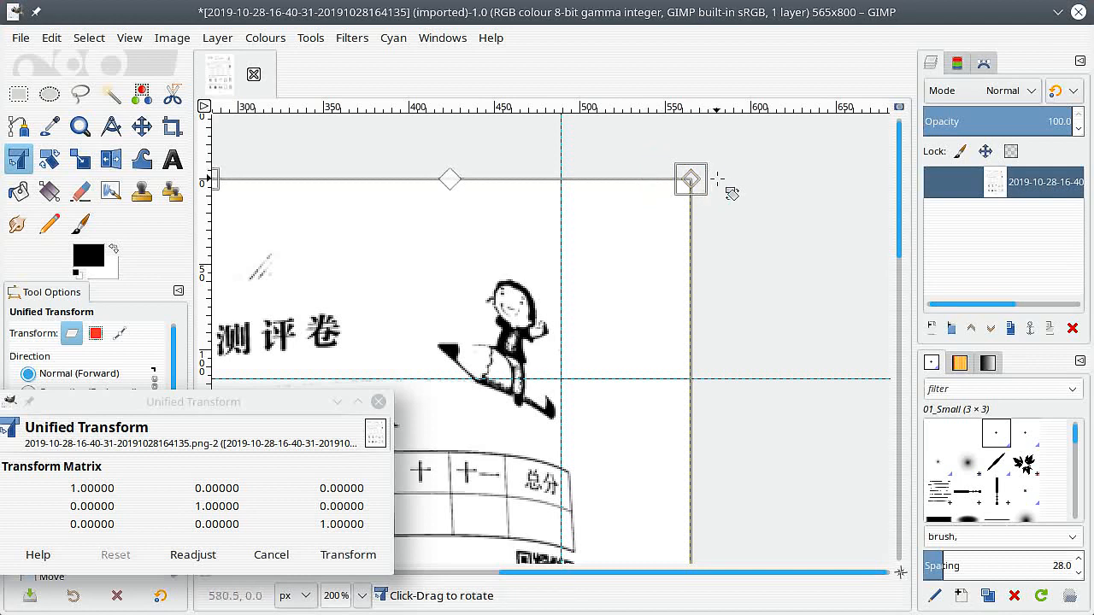
# Drag the top corner handles to fix perspective and tilt, then apply the transform.
pyautogui.moveTo(691, 180); pyautogui.dragTo(691, 181)
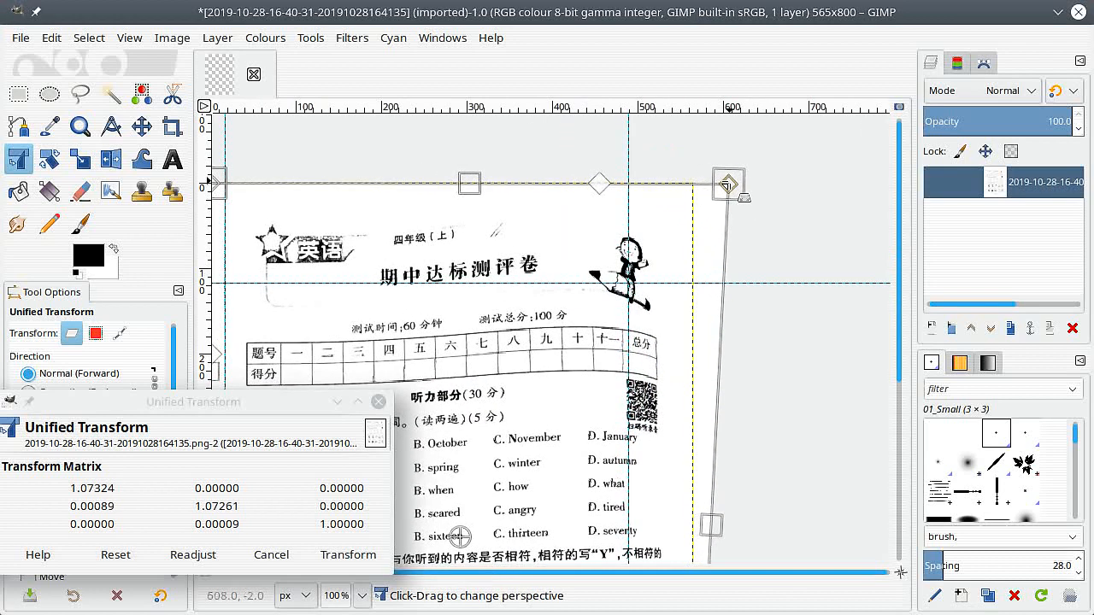
pyautogui.moveTo(728, 184); pyautogui.dragTo(733, 184)
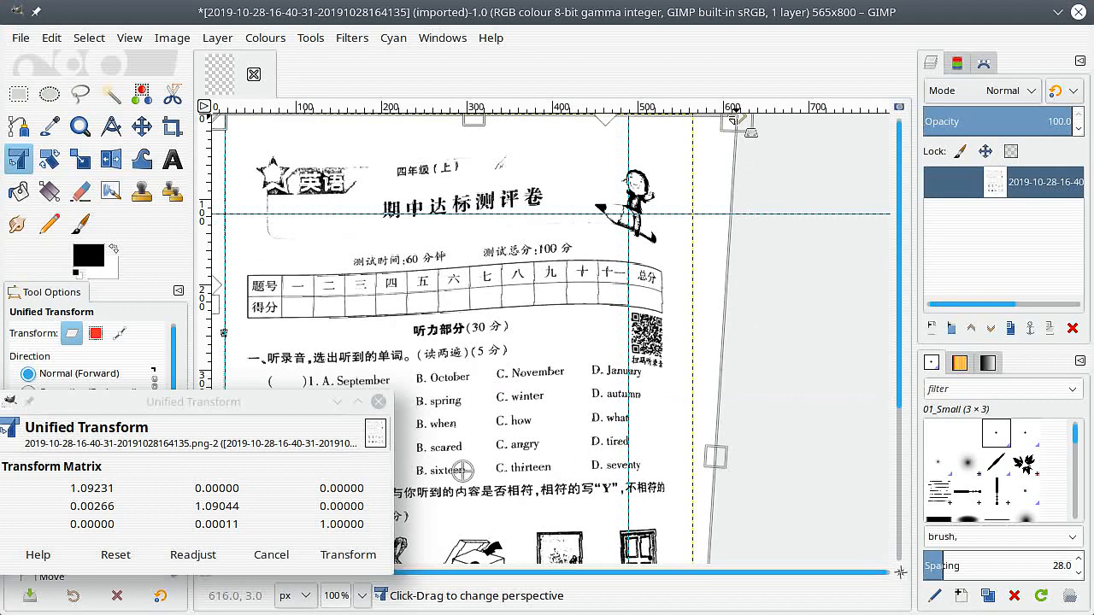
pyautogui.moveTo(731, 120); pyautogui.dragTo(731, 141)
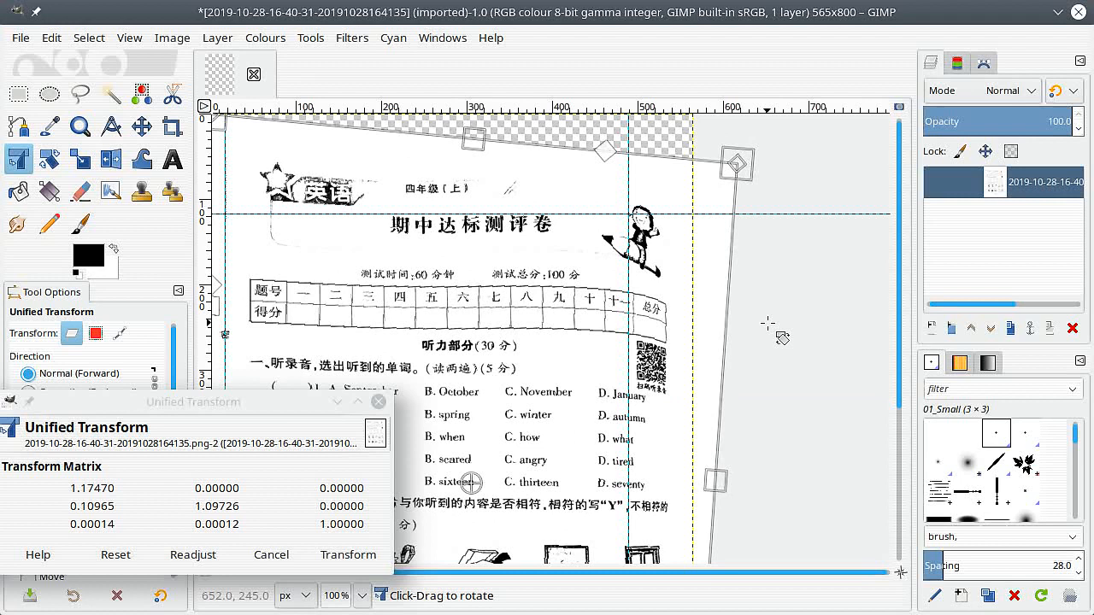
pyautogui.moveTo(751, 351)
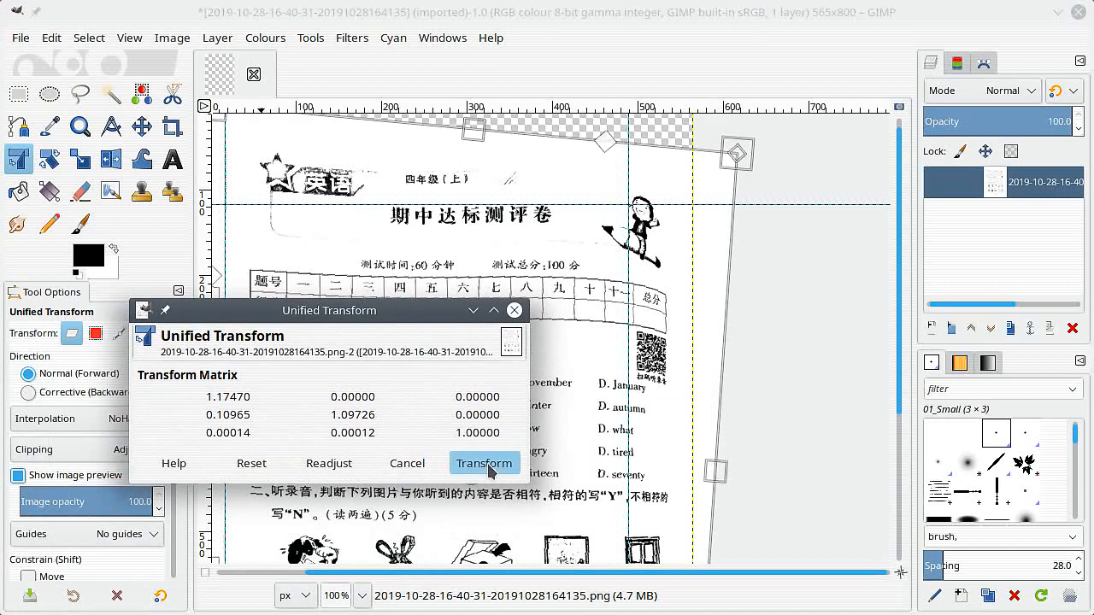
pyautogui.click(485, 462)
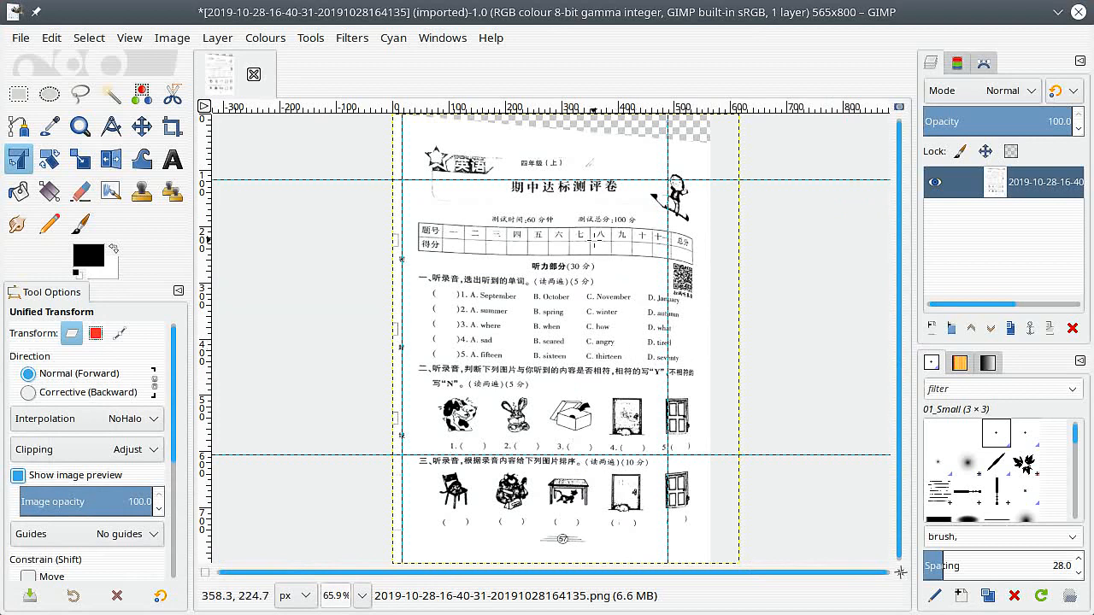
pyautogui.moveTo(519, 460)
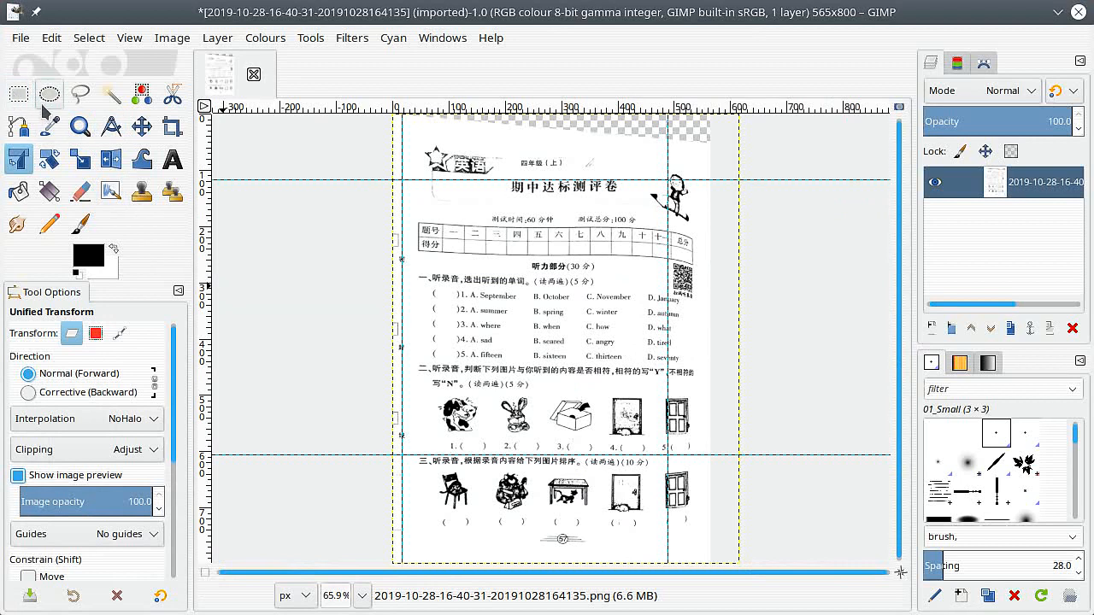
# Draw a rectangular selection around the score table and first listening questions.
pyautogui.click(18, 93)
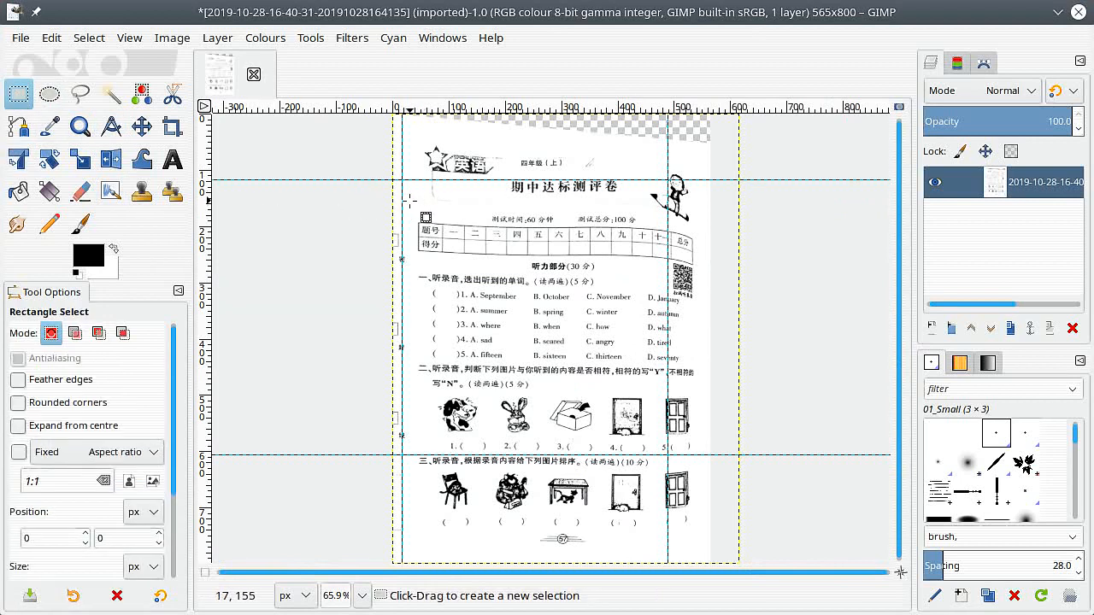
pyautogui.moveTo(424, 215); pyautogui.dragTo(703, 334)
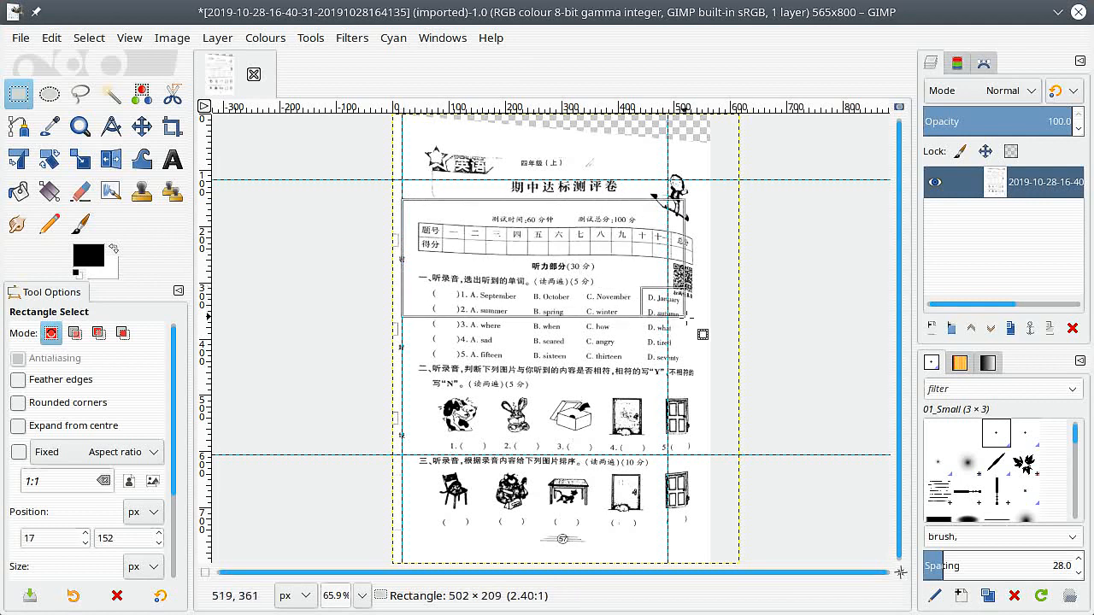
pyautogui.moveTo(703, 334); pyautogui.dragTo(719, 351)
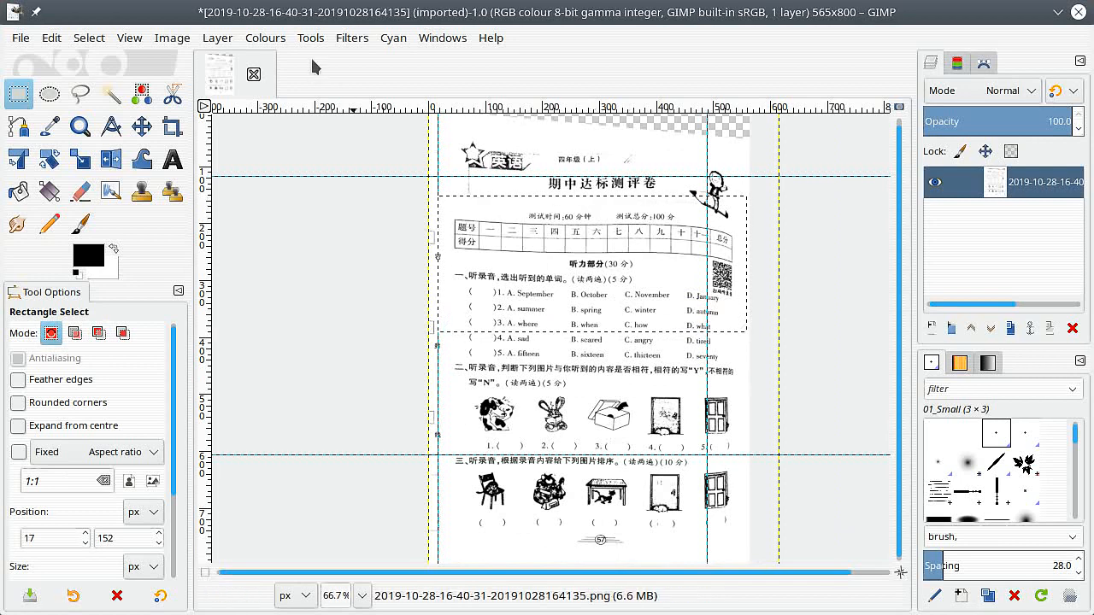
pyautogui.click(351, 37)
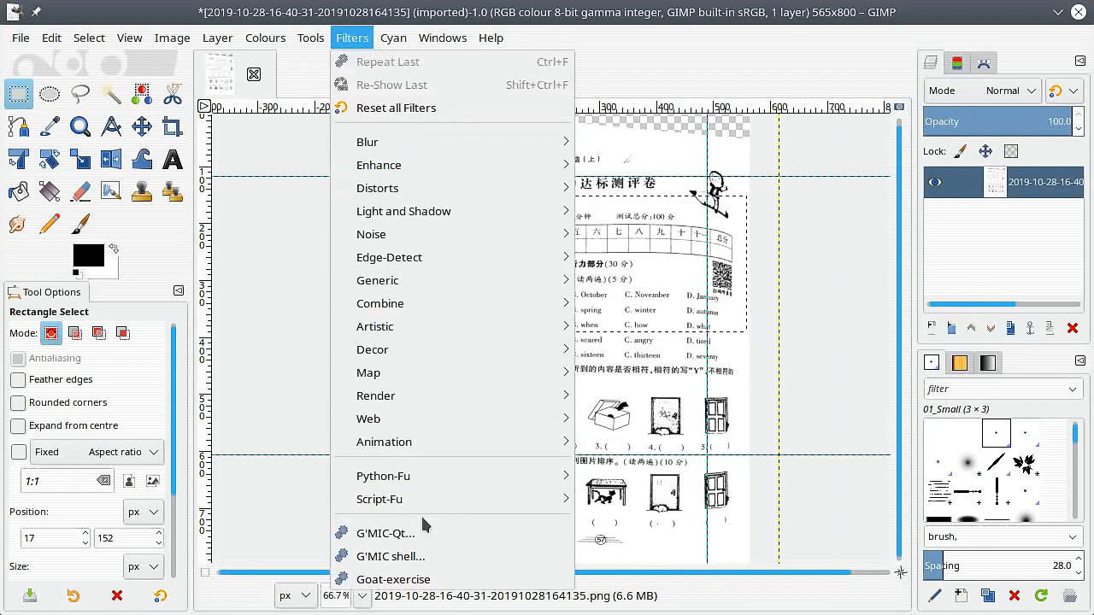
# Launch G'MIC-Qt's Warp [Interactive] filter, found by searching 'war', on the selection.
pyautogui.click(386, 532)
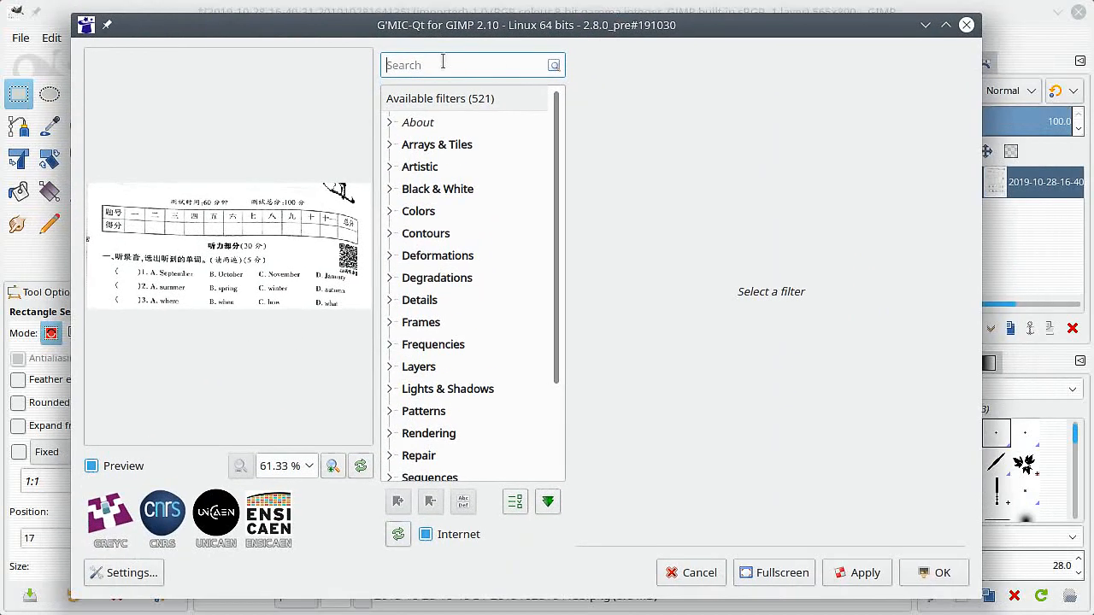
pyautogui.moveTo(465, 66)
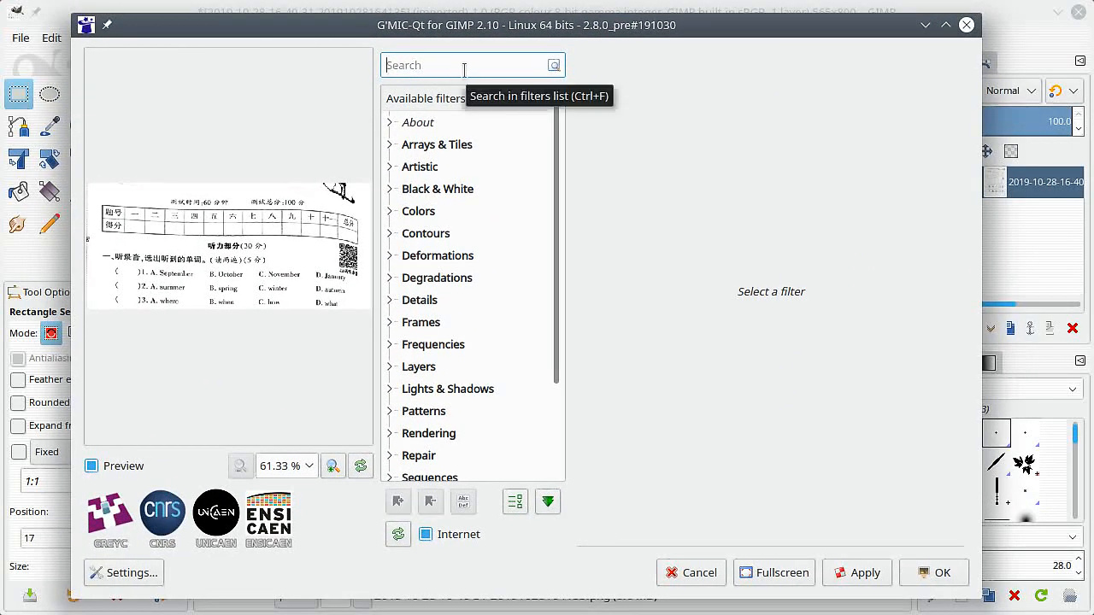
pyautogui.write('warp')
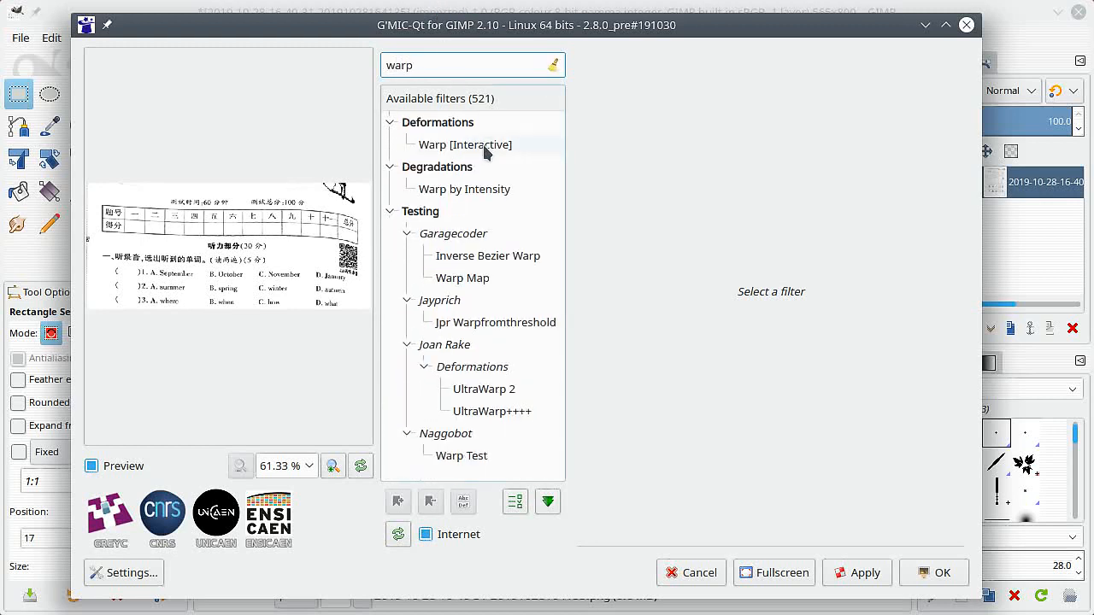
pyautogui.click(465, 145)
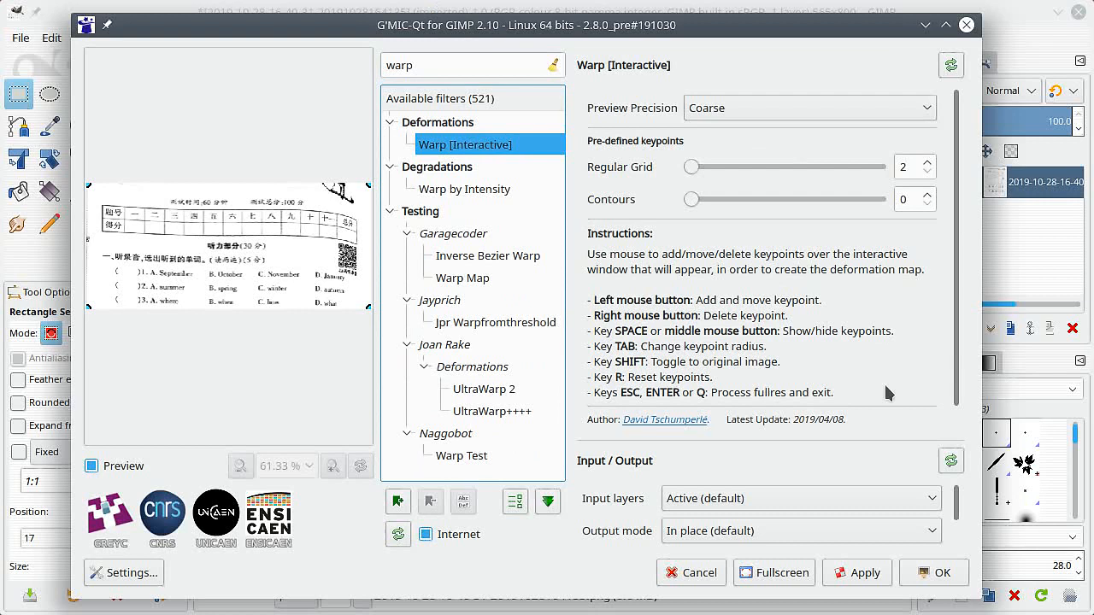
pyautogui.click(865, 572)
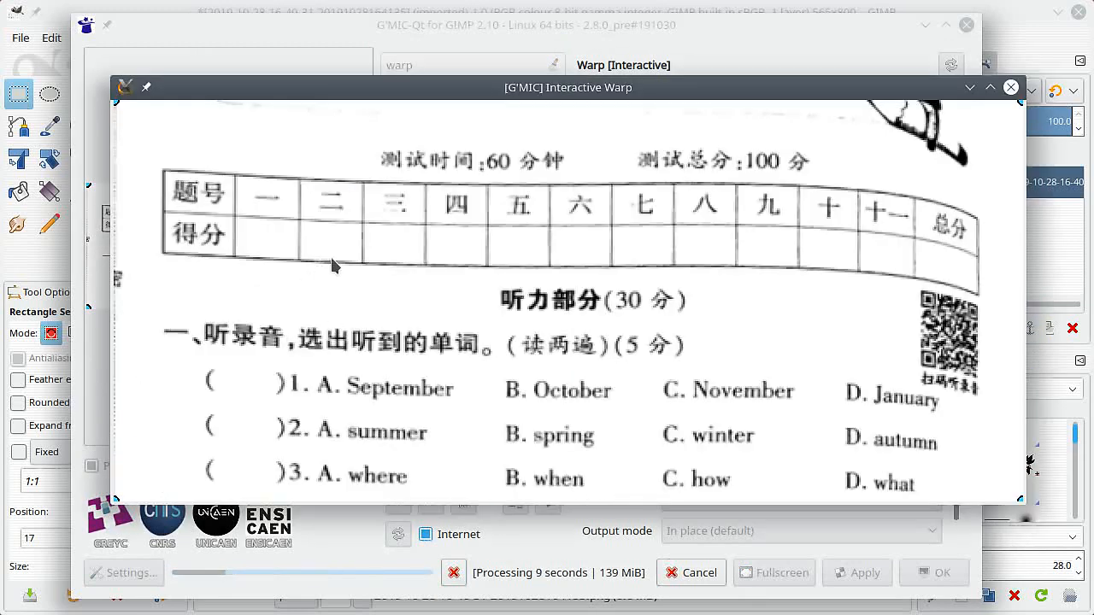
pyautogui.moveTo(209, 231)
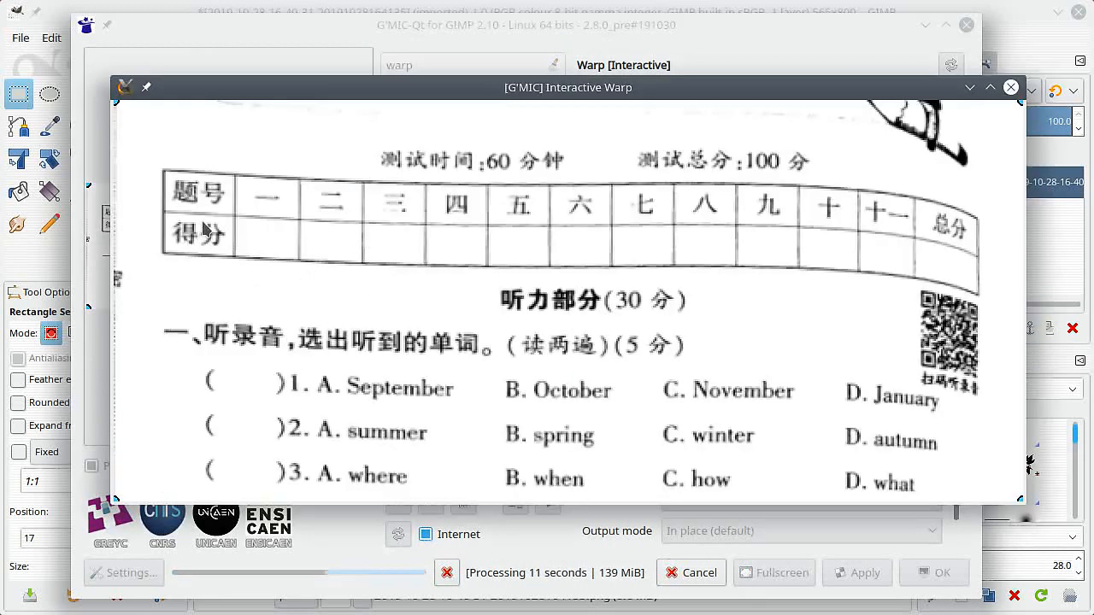
pyautogui.moveTo(171, 175)
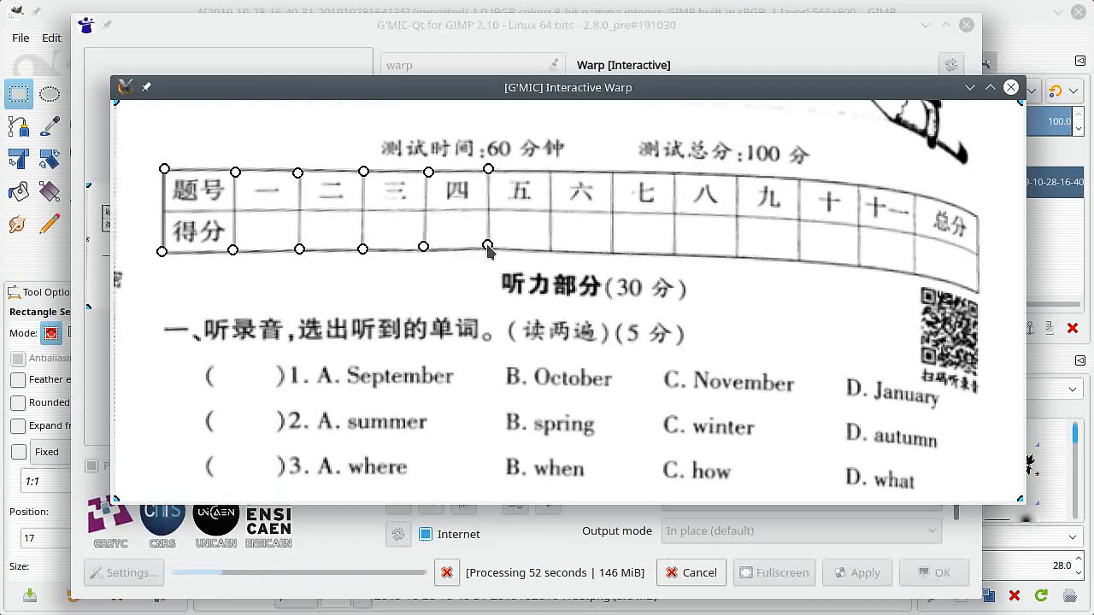
# Drag a warp keypoint right to pull the table border straight.
pyautogui.moveTo(487, 251); pyautogui.dragTo(552, 250)
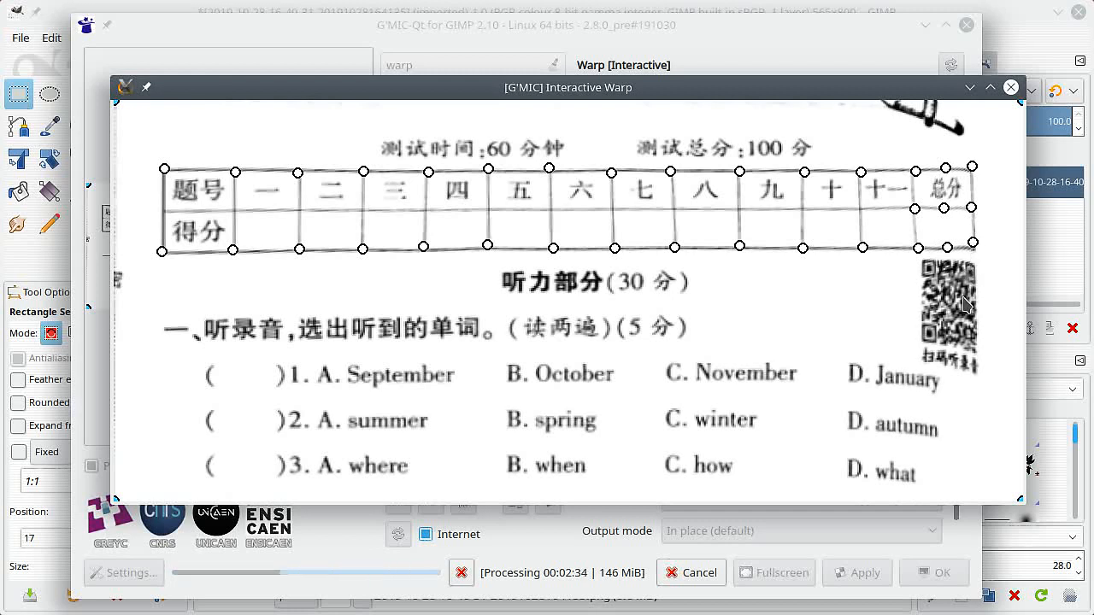
pyautogui.moveTo(863, 378)
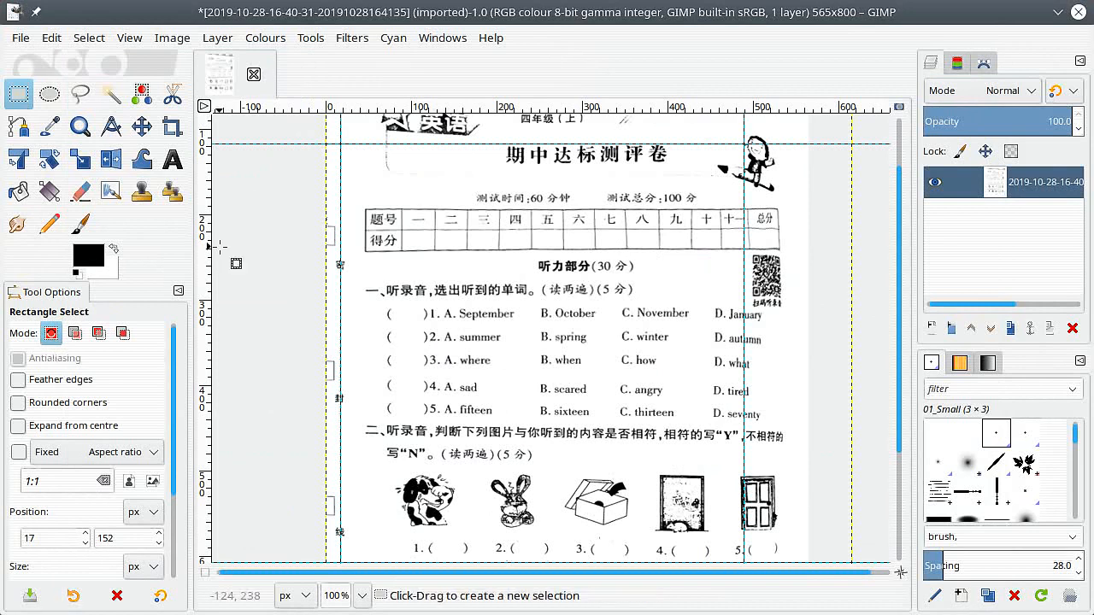
# Remove all guides via the Image menu, then scroll to inspect the page.
pyautogui.click(172, 37)
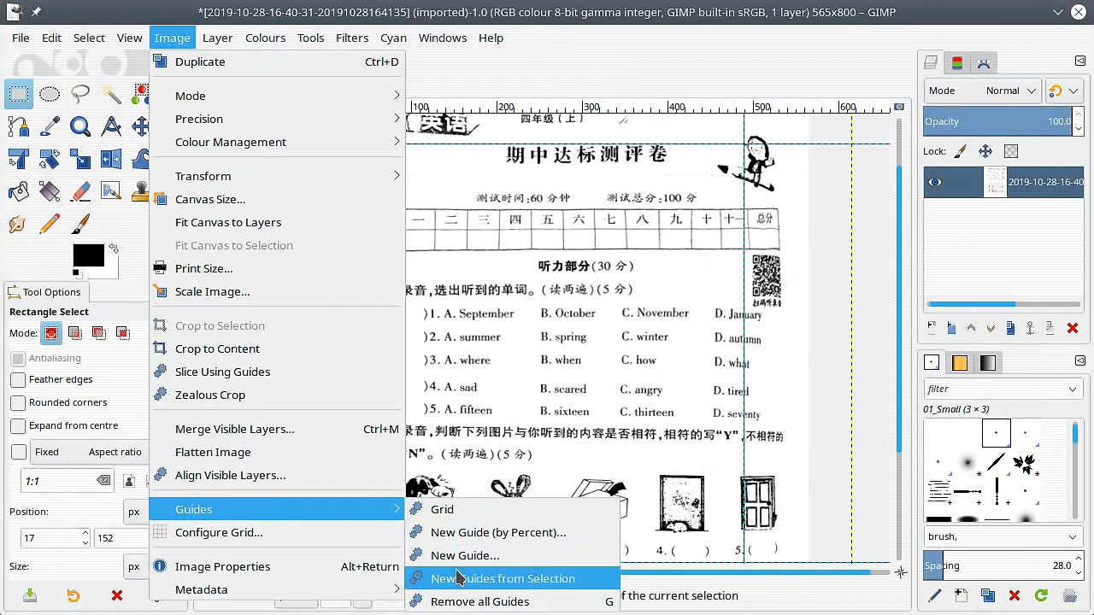
pyautogui.click(502, 579)
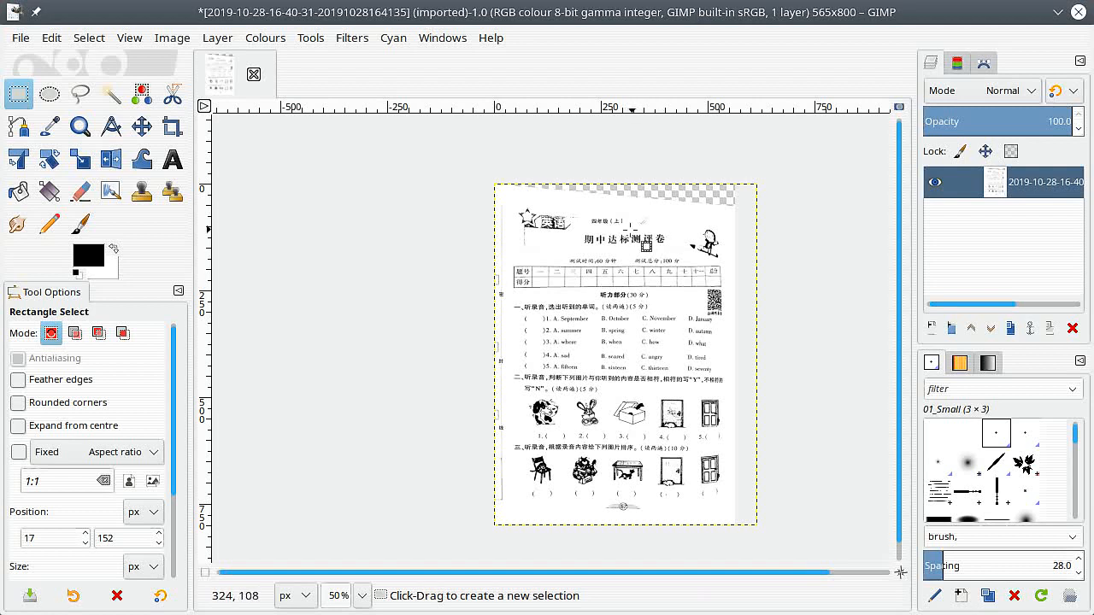
pyautogui.click(217, 38)
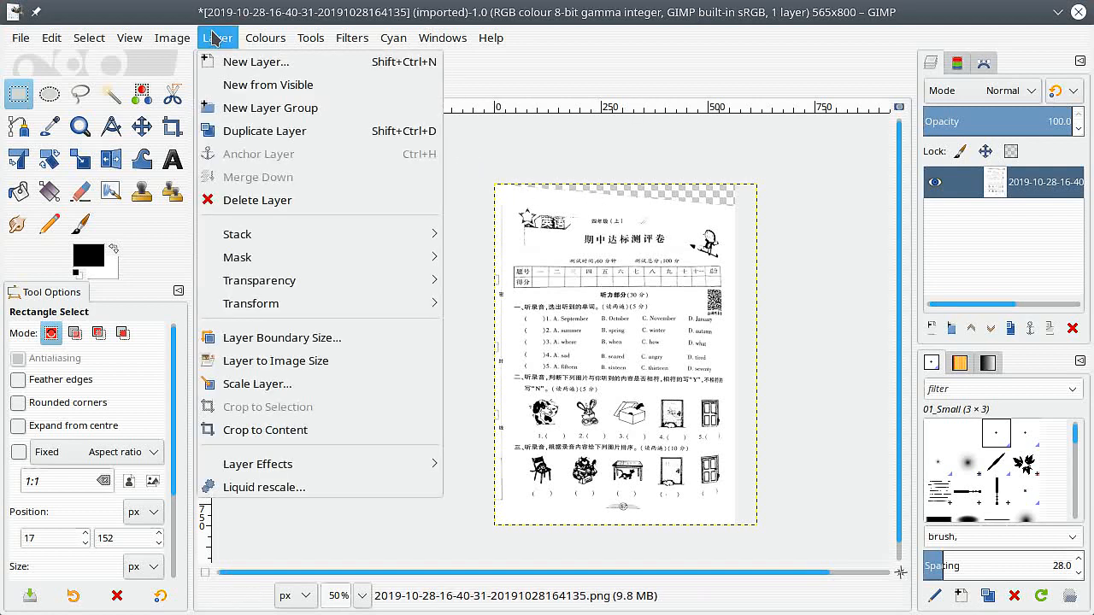
pyautogui.moveTo(259, 280)
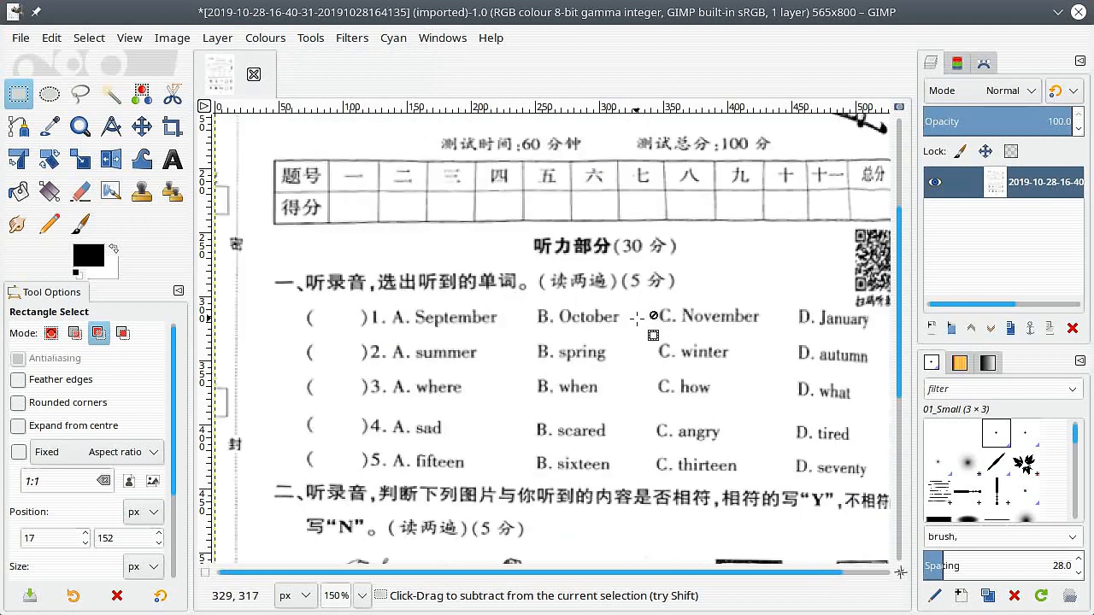
pyautogui.scroll(-3)
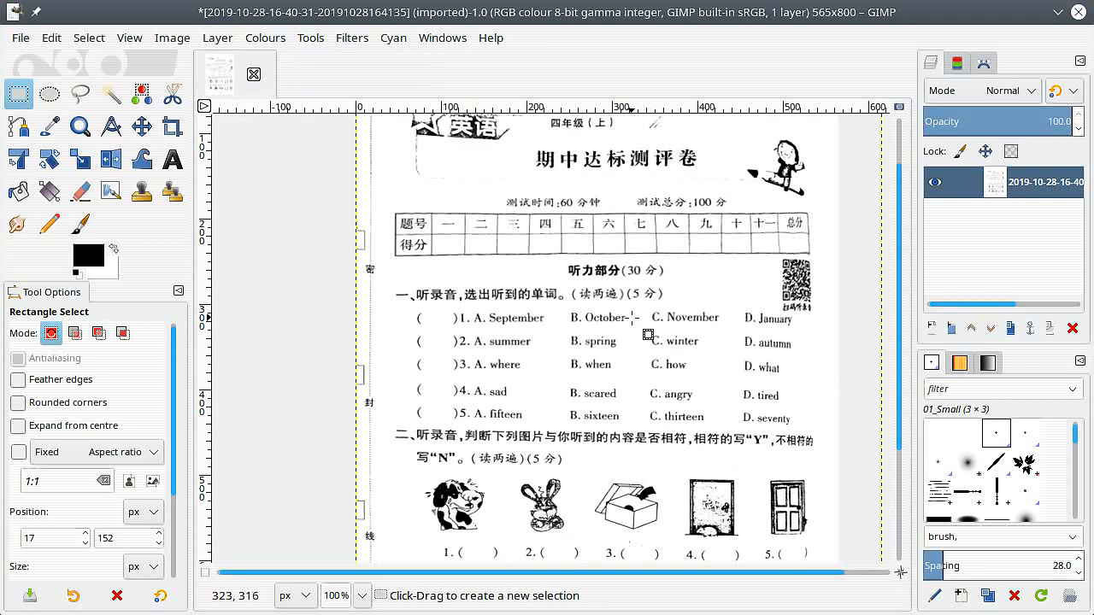